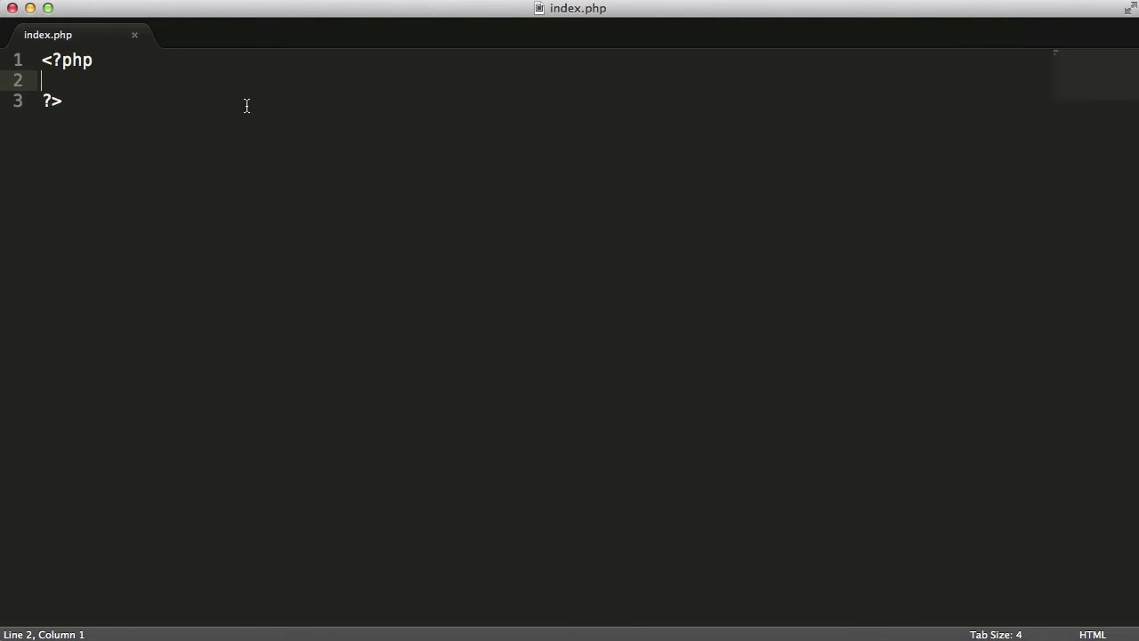
Write define("HELLO","Hello World"); and an echo HELLO line in the PHP block.
{"action": "type", "text": "define()"}
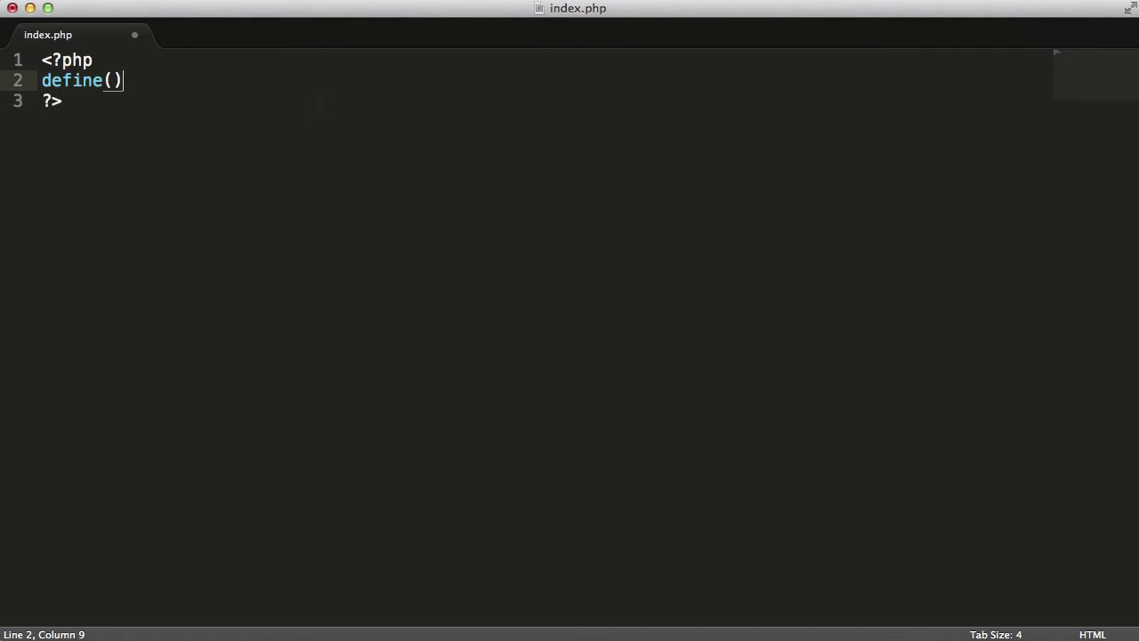
{"action": "type", "text": "\"\";"}
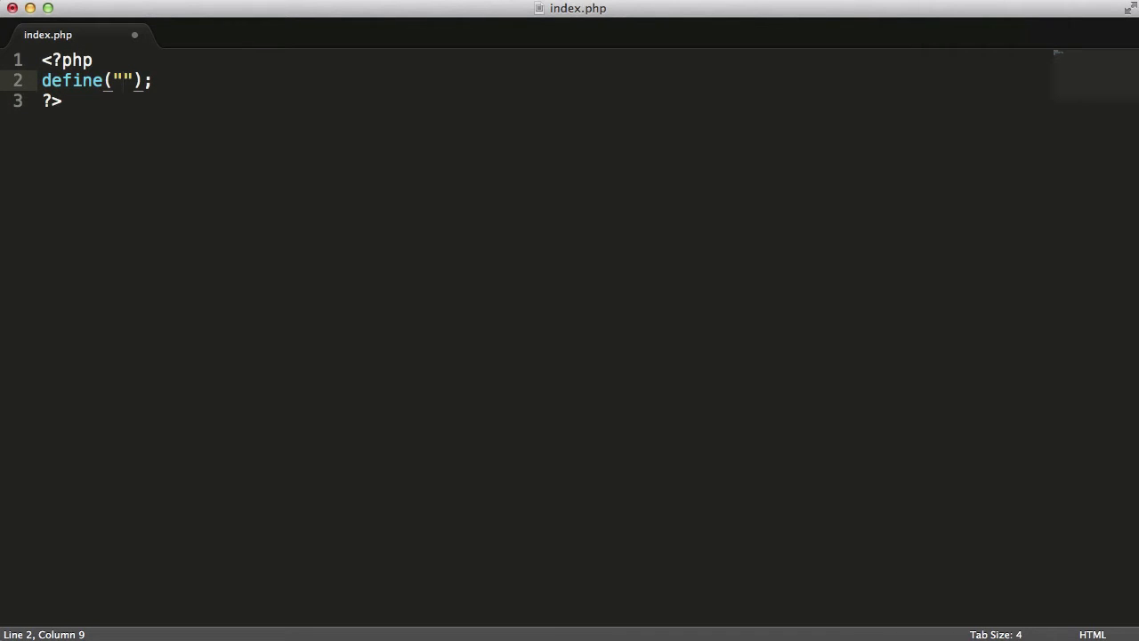
{"action": "type", "text": "HELLO"}
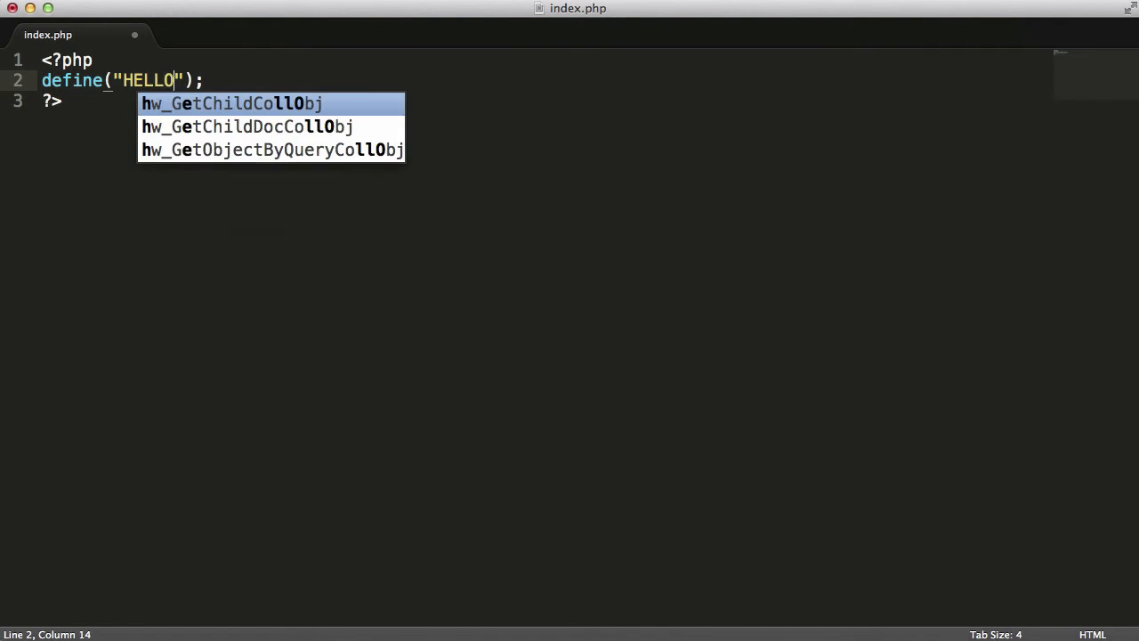
{"action": "type", "text": ",\"\""}
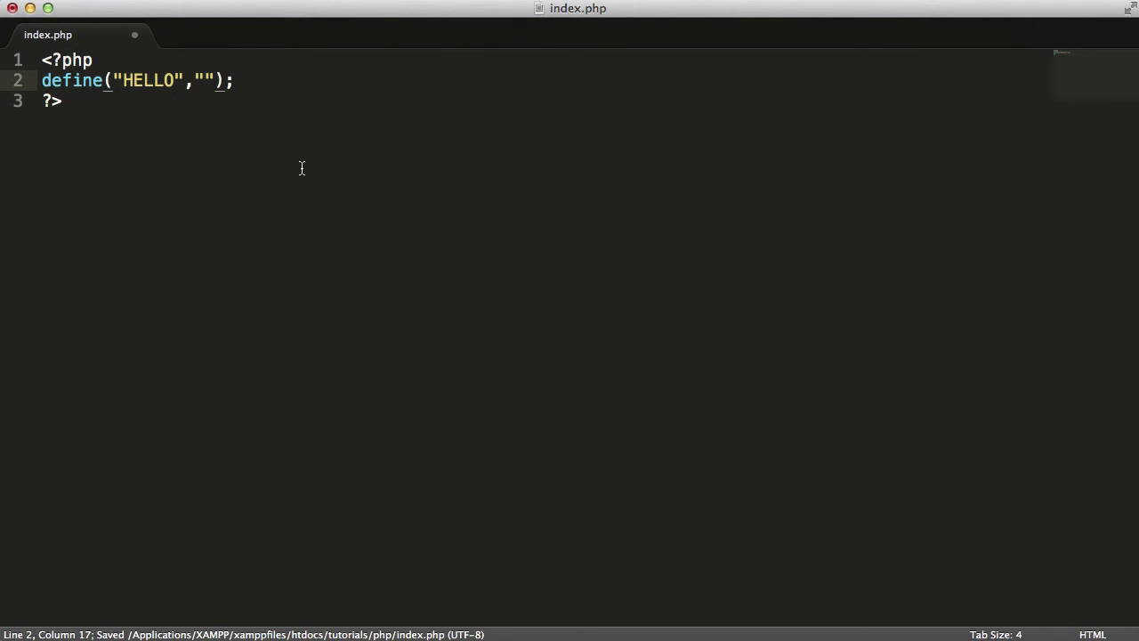
{"action": "type", "text": "Hello World"}
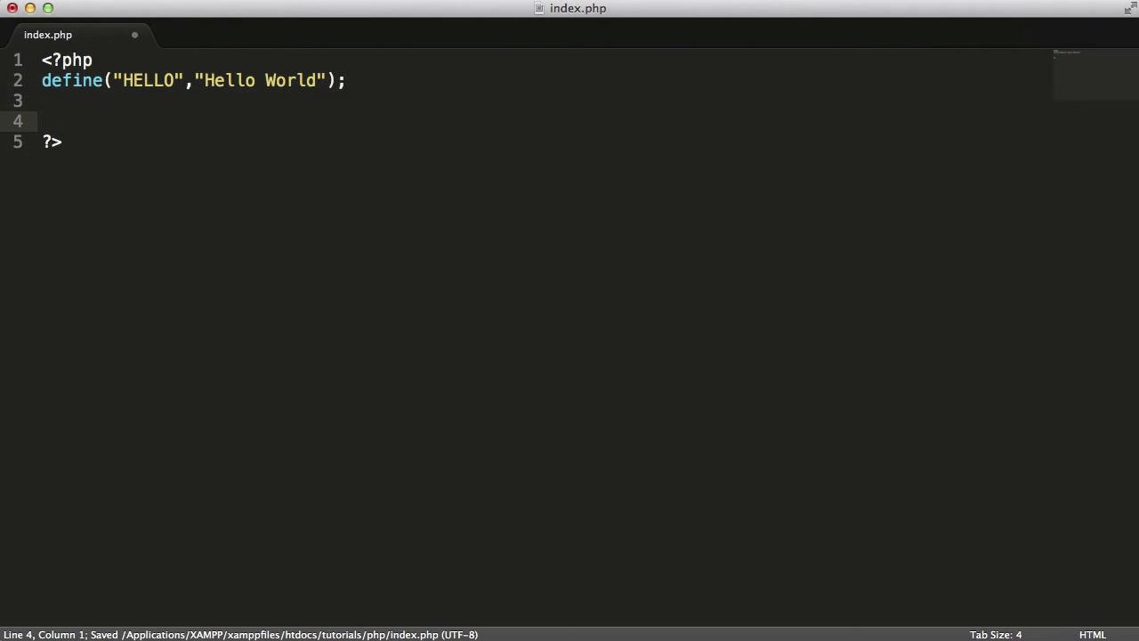
{"action": "type", "text": "echo HELLO;"}
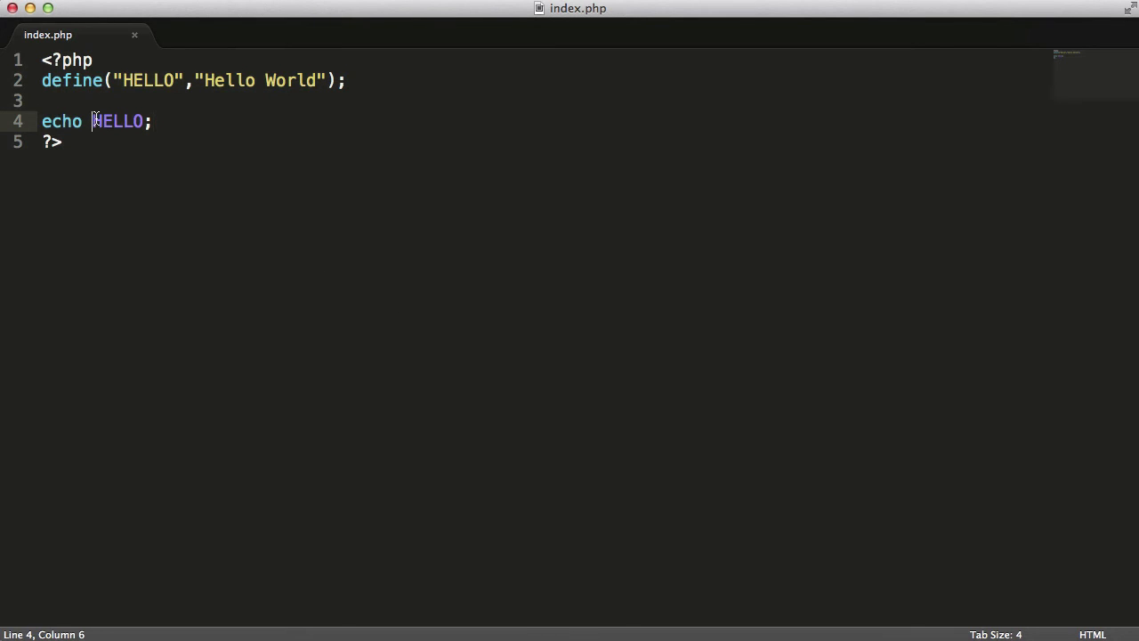
{"action": "type", "text": "$"}
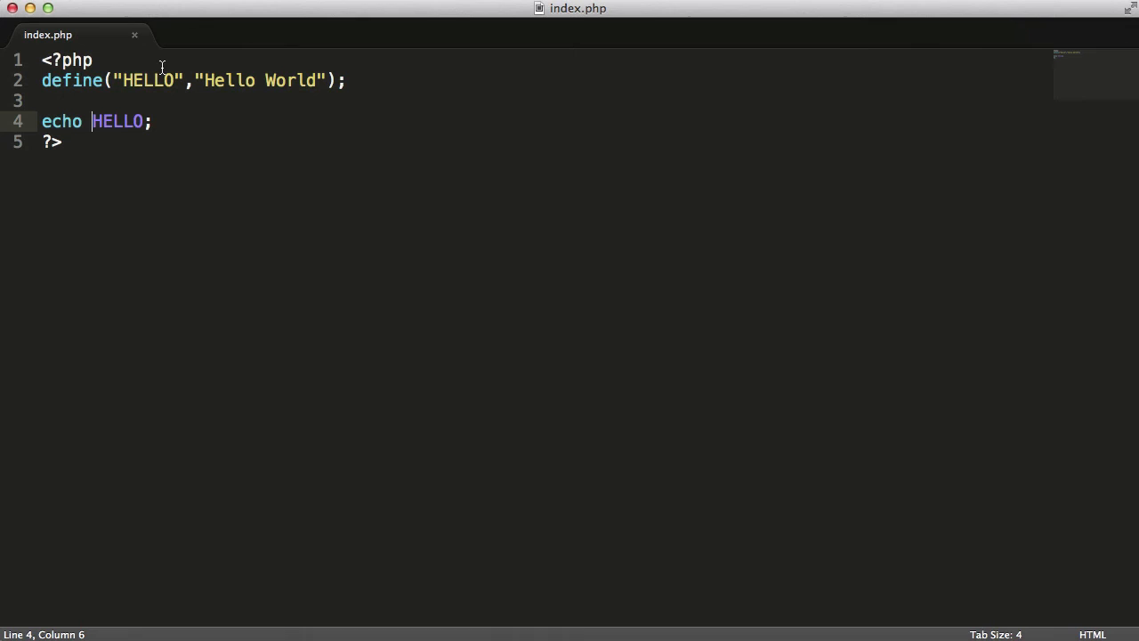
{"action": "mouse_move", "coordinate": [234, 115]}
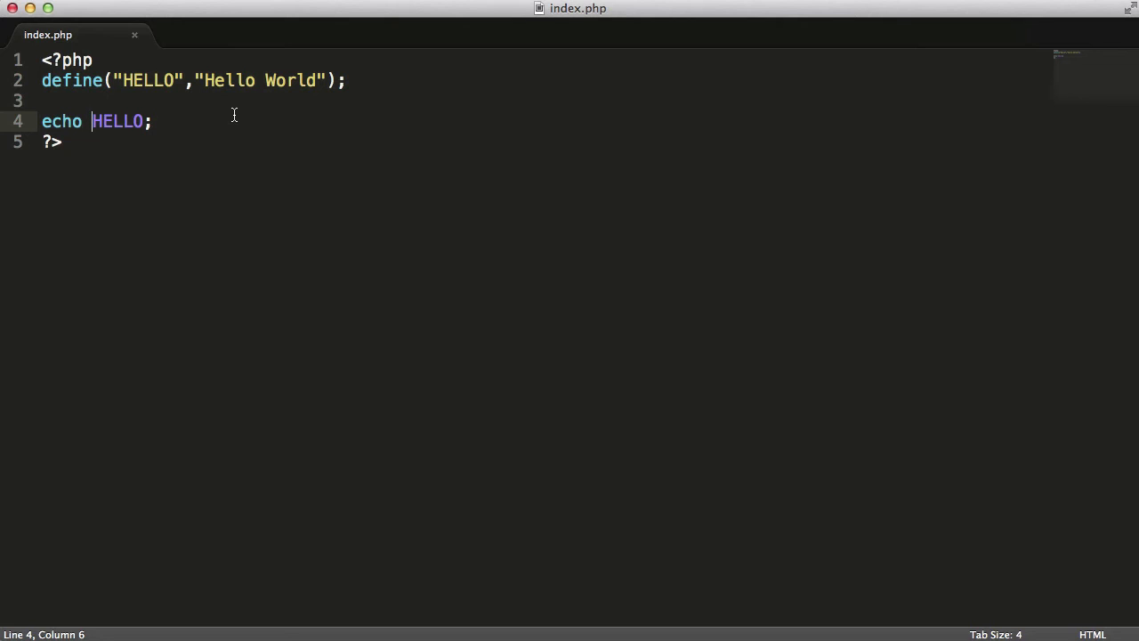
{"action": "mouse_move", "coordinate": [115, 98]}
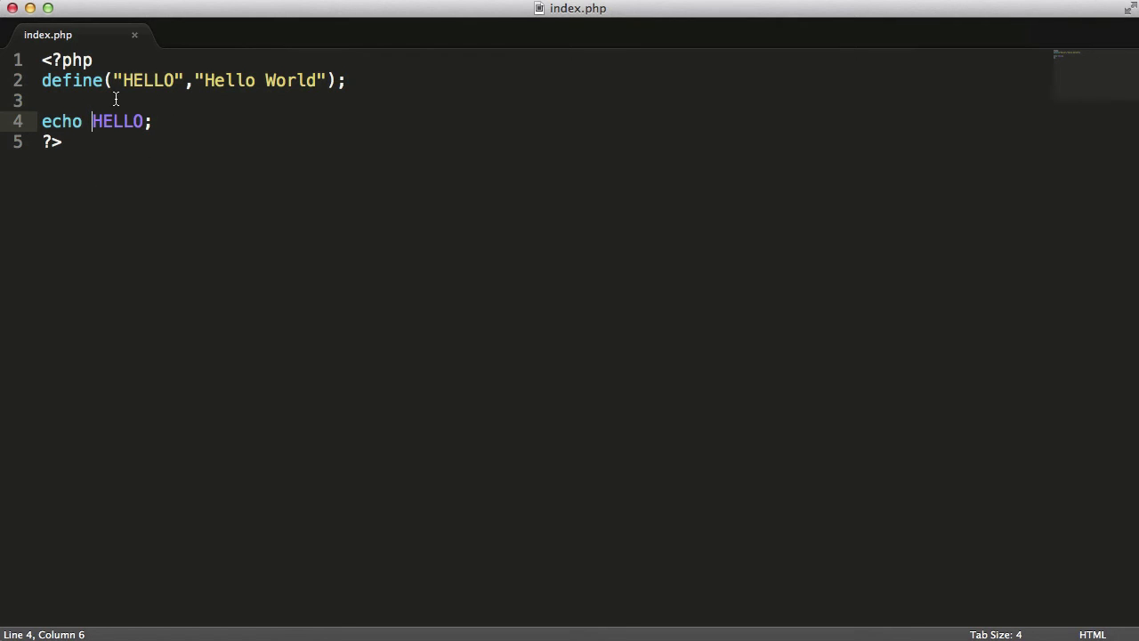
{"action": "mouse_move", "coordinate": [118, 101]}
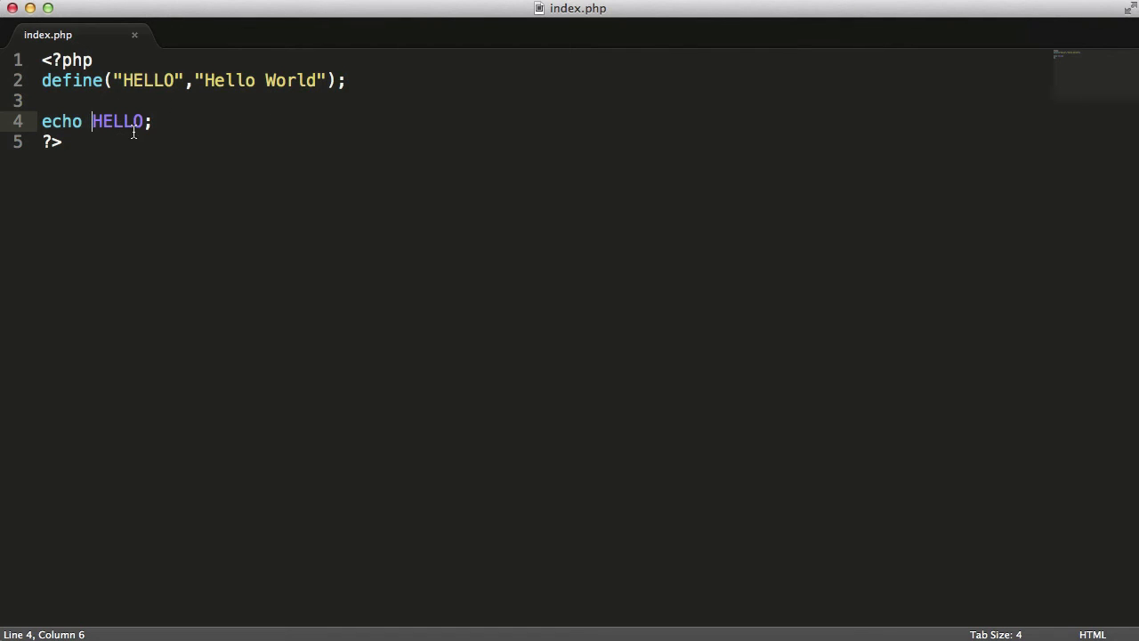
{"action": "mouse_move", "coordinate": [205, 124]}
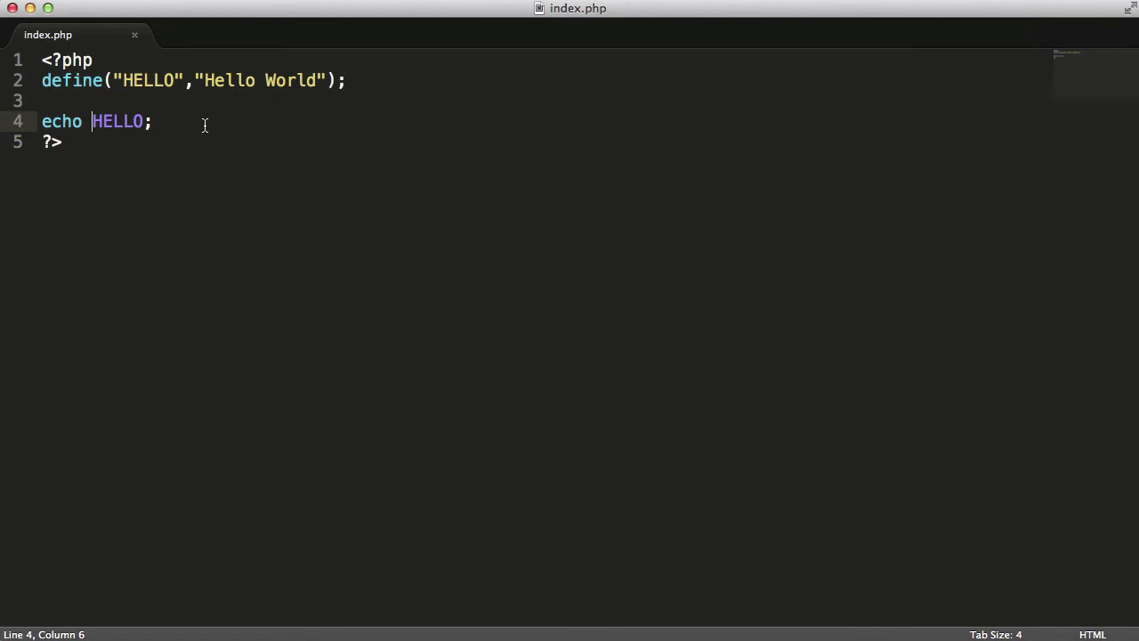
{"action": "mouse_move", "coordinate": [192, 123]}
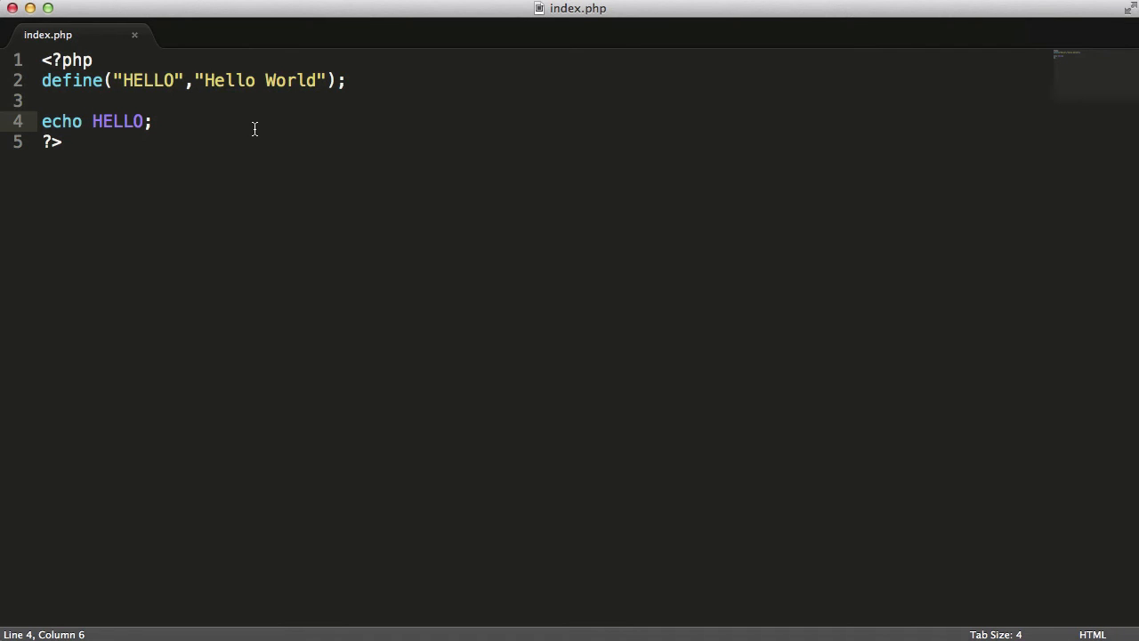
Echo lowercase hello, reload the page, and add a true argument to define().
{"action": "left_click", "coordinate": [131, 121]}
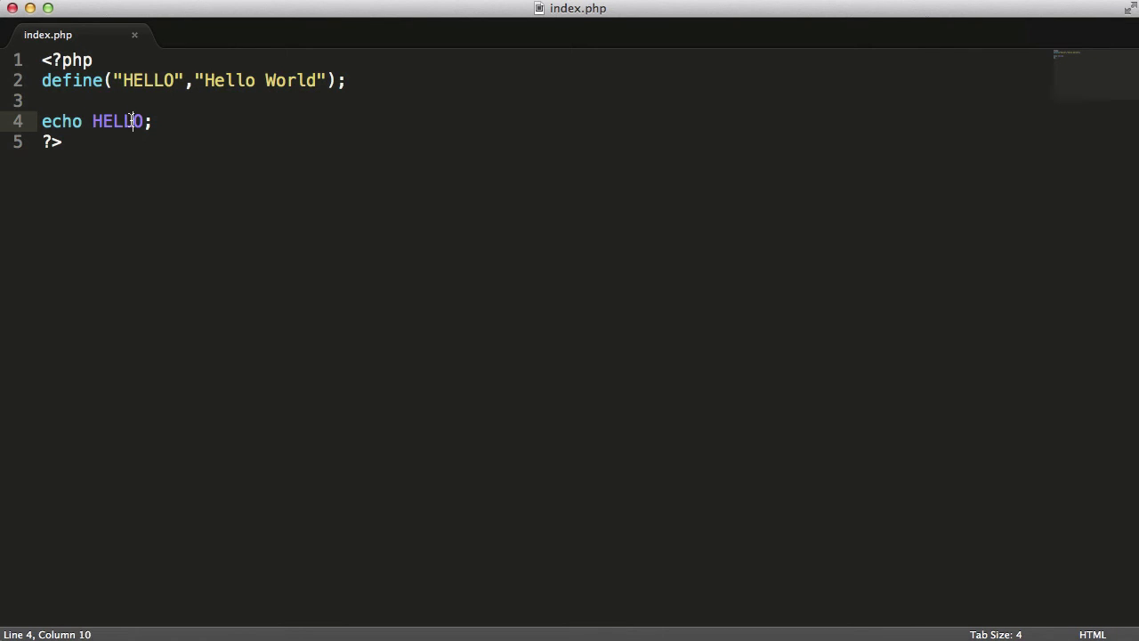
{"action": "type", "text": "hello"}
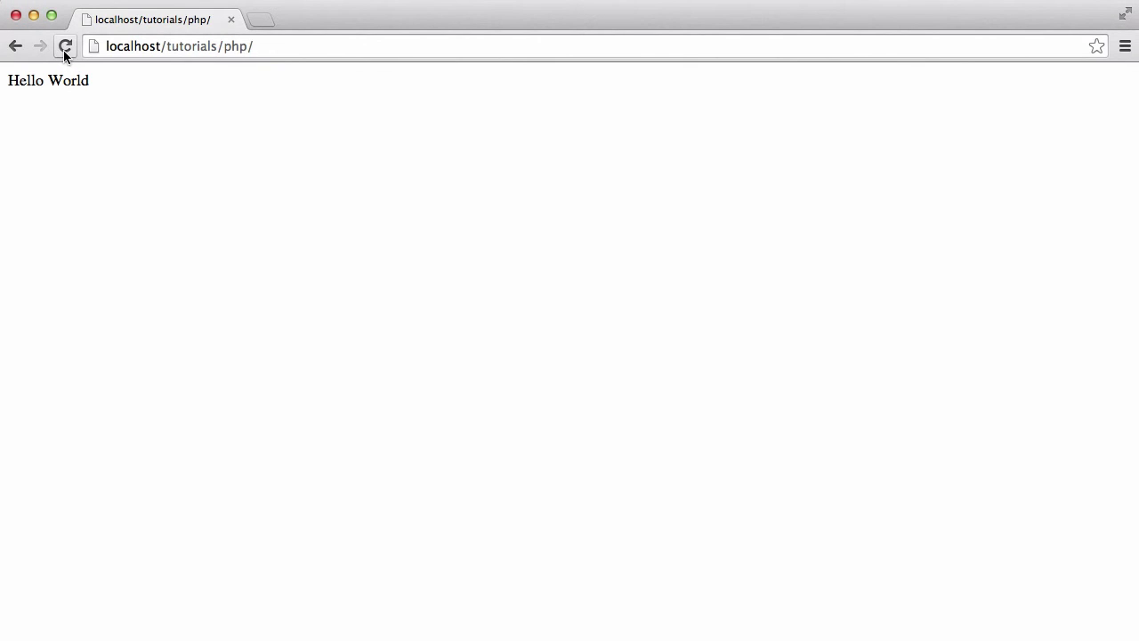
{"action": "left_click", "coordinate": [65, 46]}
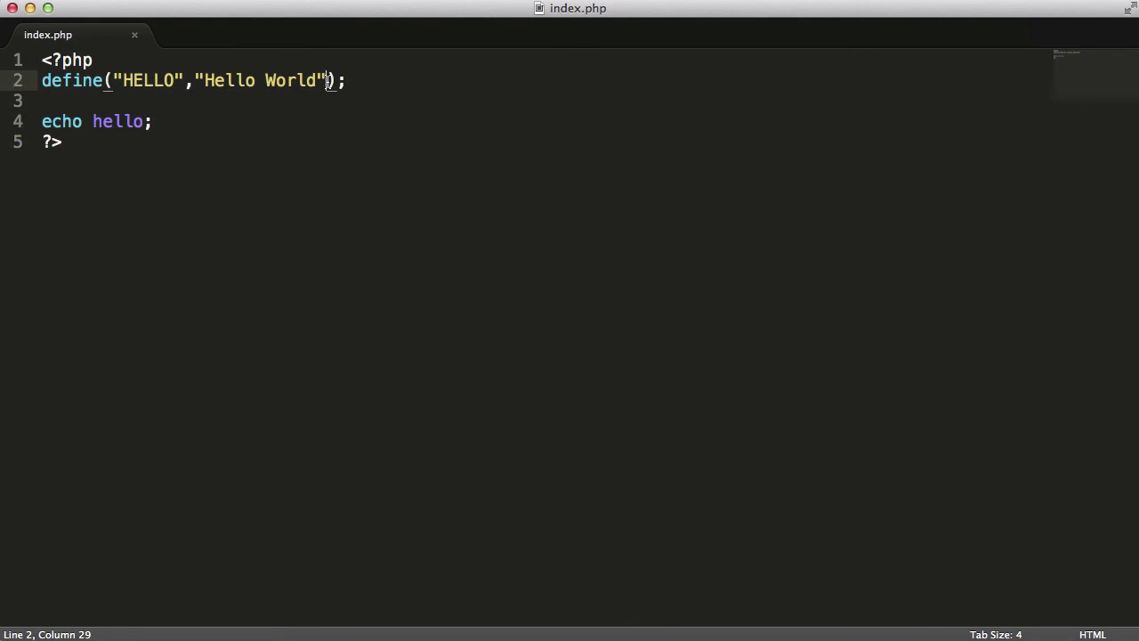
{"action": "type", "text": ","}
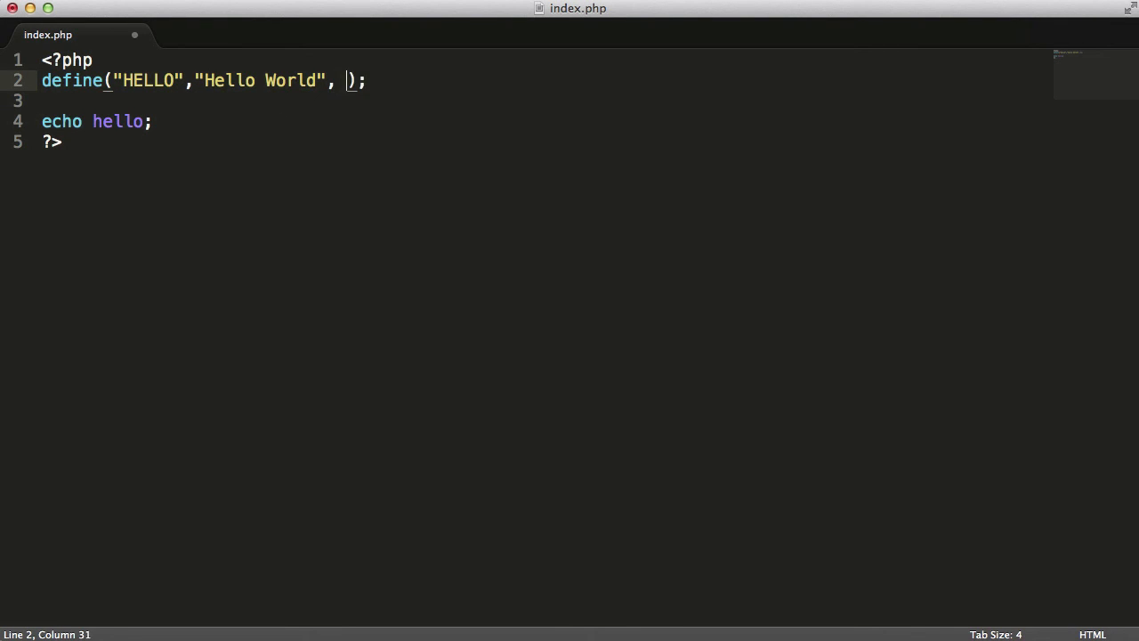
{"action": "type", "text": "true"}
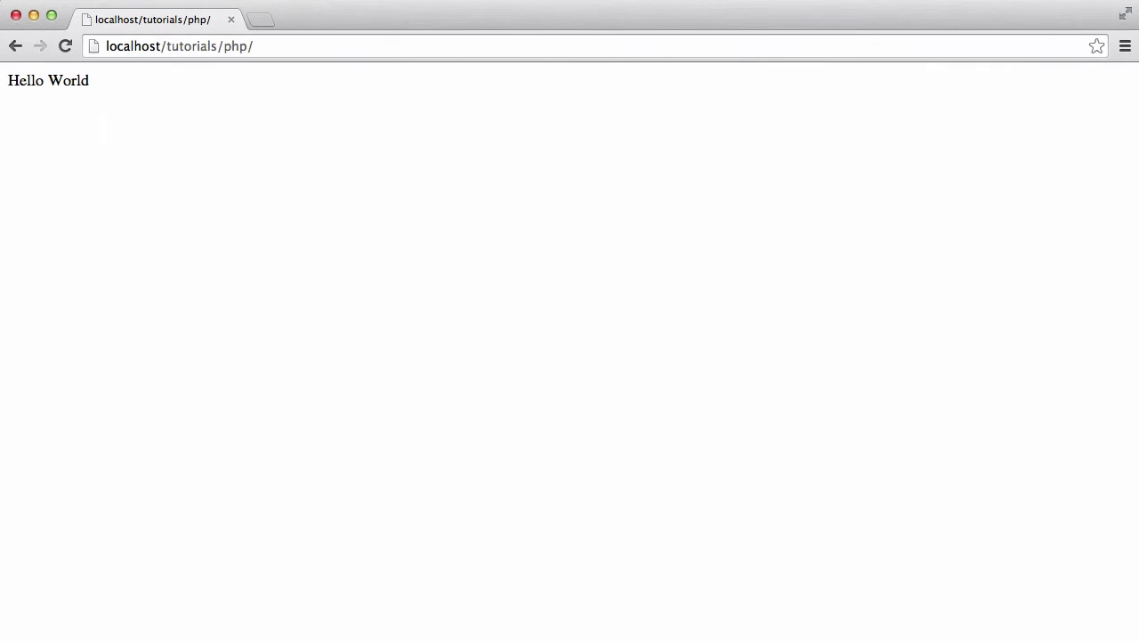
{"action": "mouse_move", "coordinate": [228, 118]}
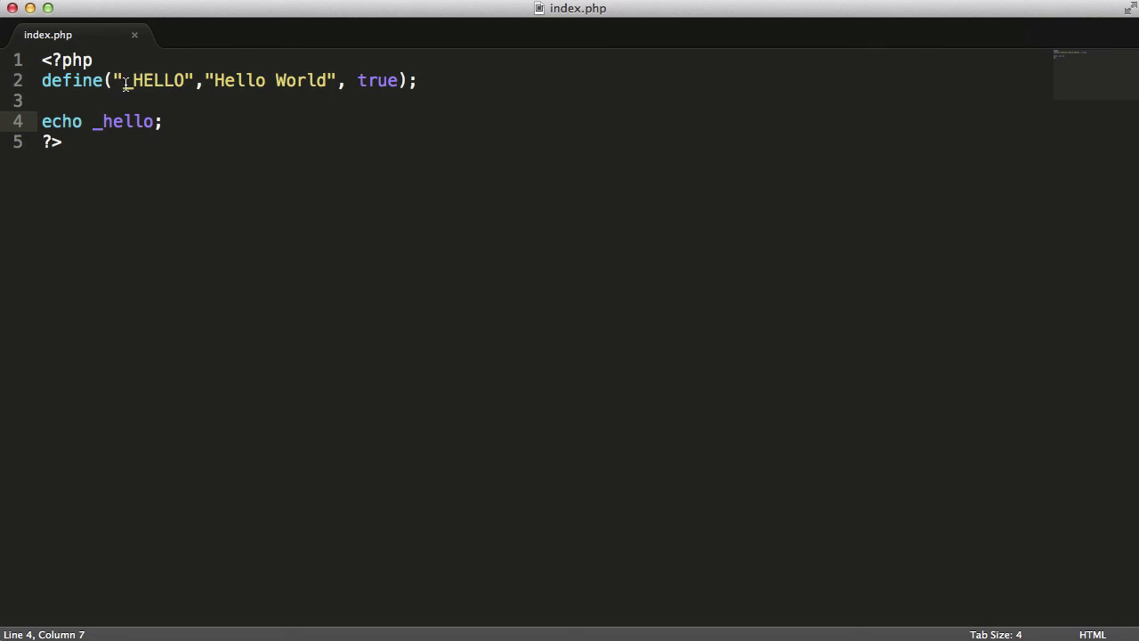
Rename the constant to _HELLO and reload the page to confirm Hello World.
{"action": "type", "text": "1"}
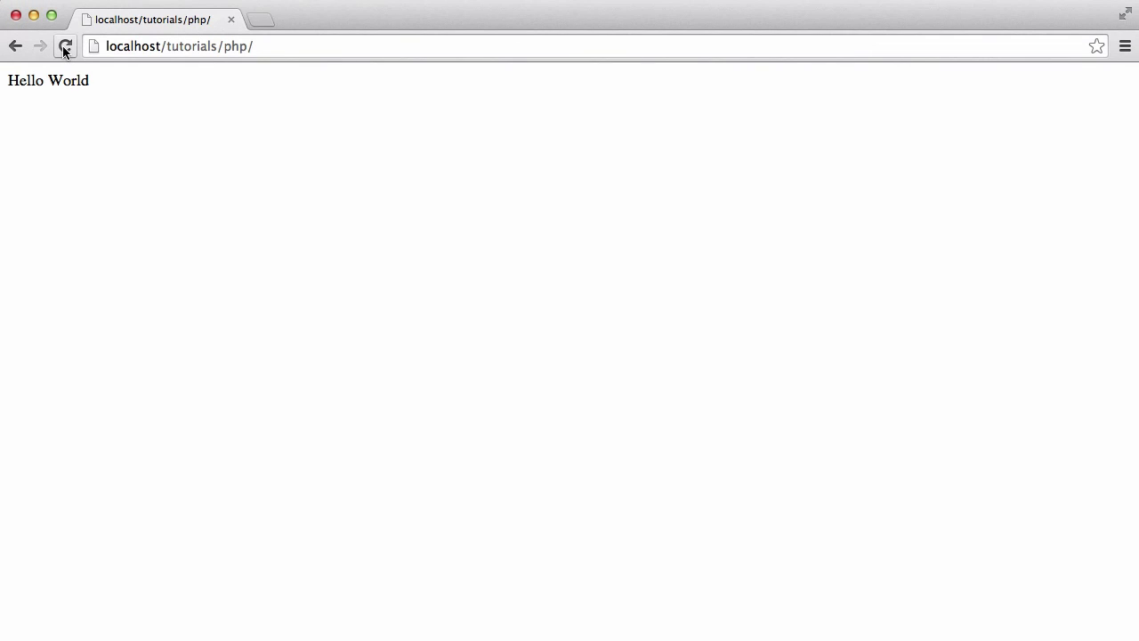
{"action": "left_click", "coordinate": [65, 46]}
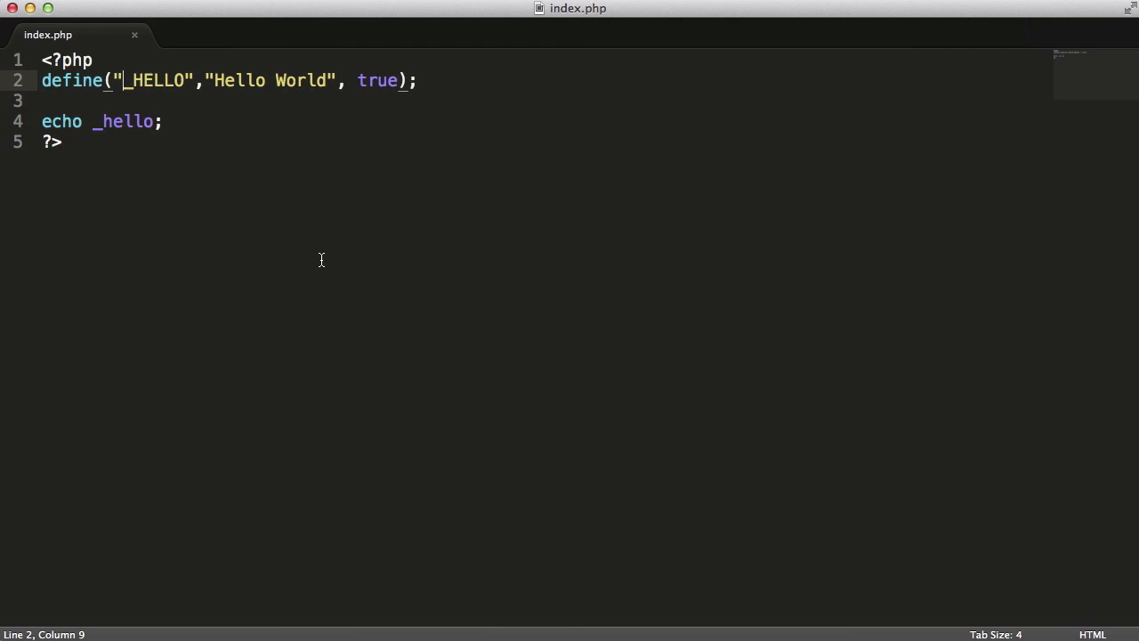
Replace the true flag in define() with false.
{"action": "double_click", "coordinate": [378, 80]}
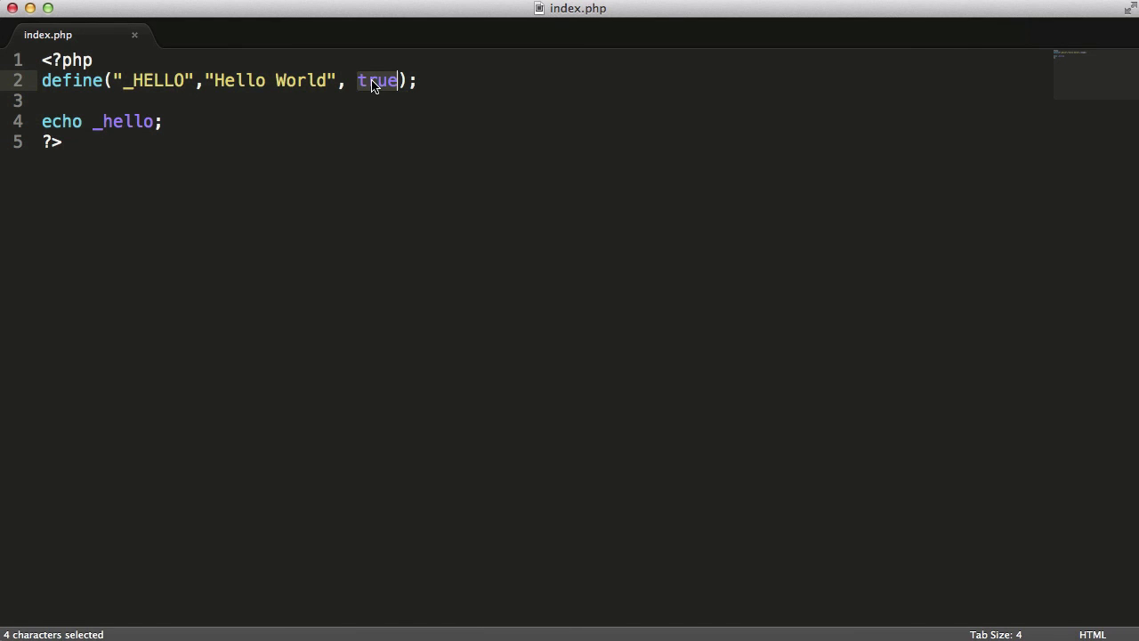
{"action": "type", "text": "f"}
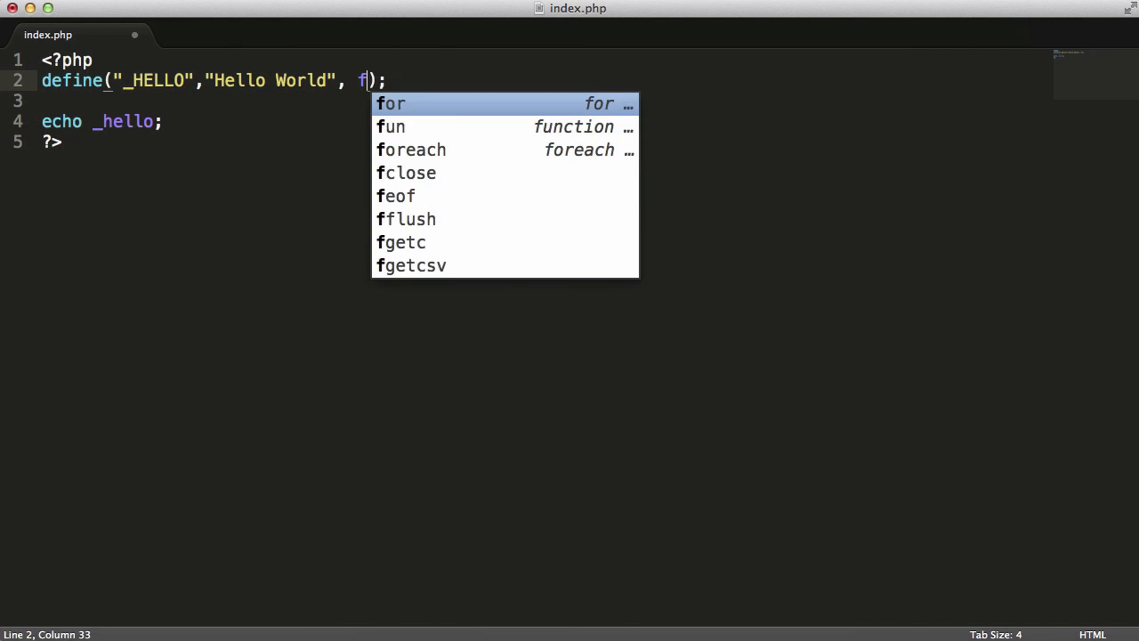
{"action": "type", "text": "alse"}
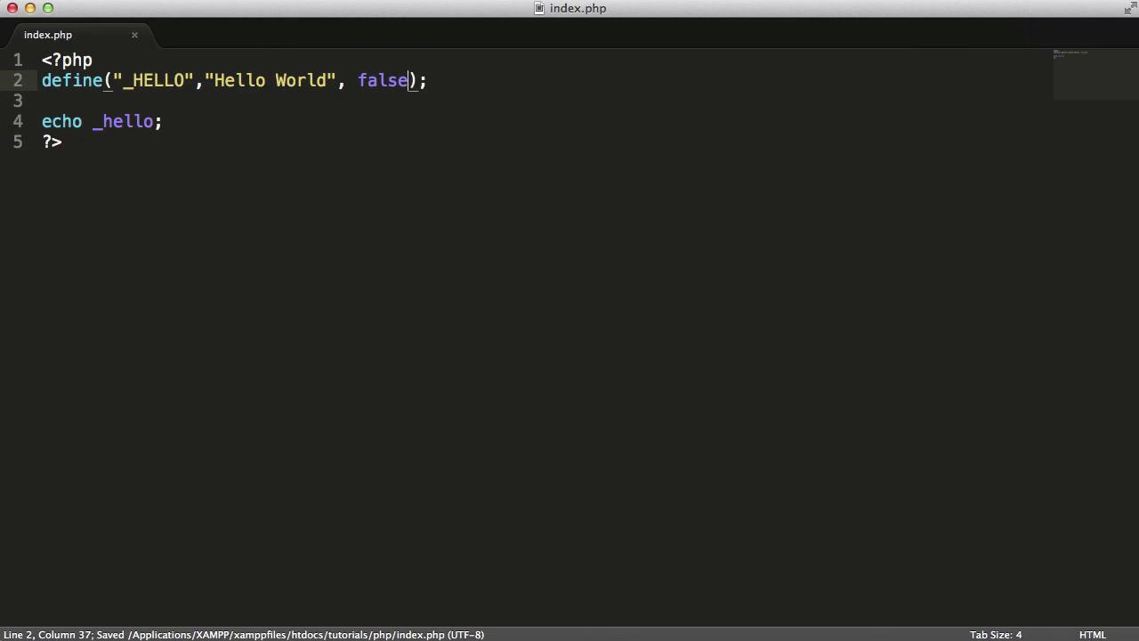